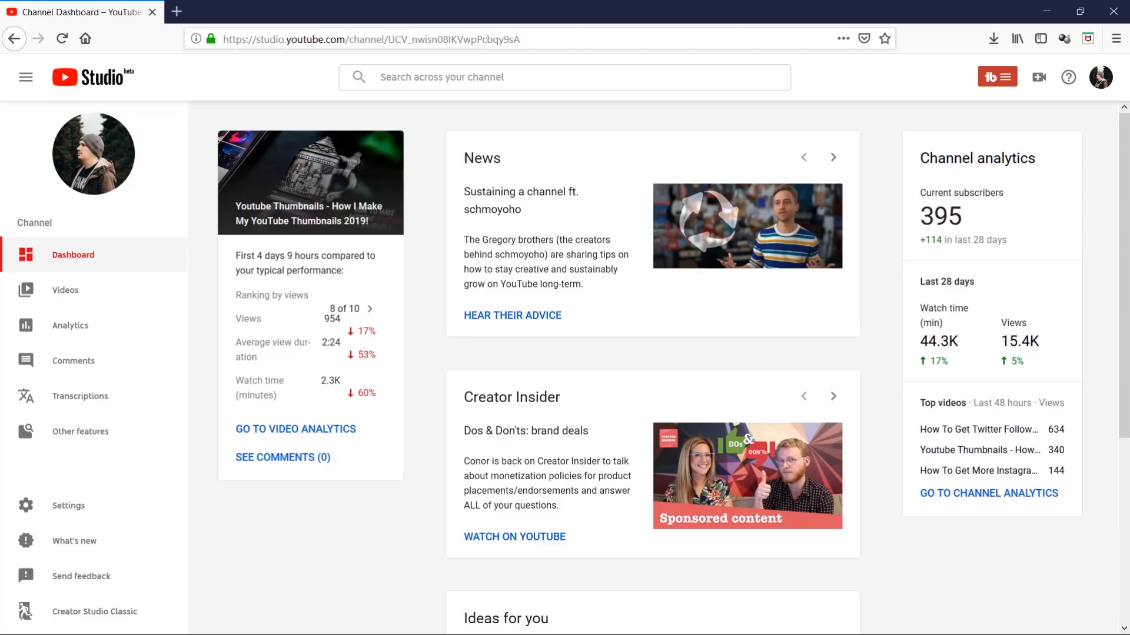
pyautogui.moveTo(1019, 341)
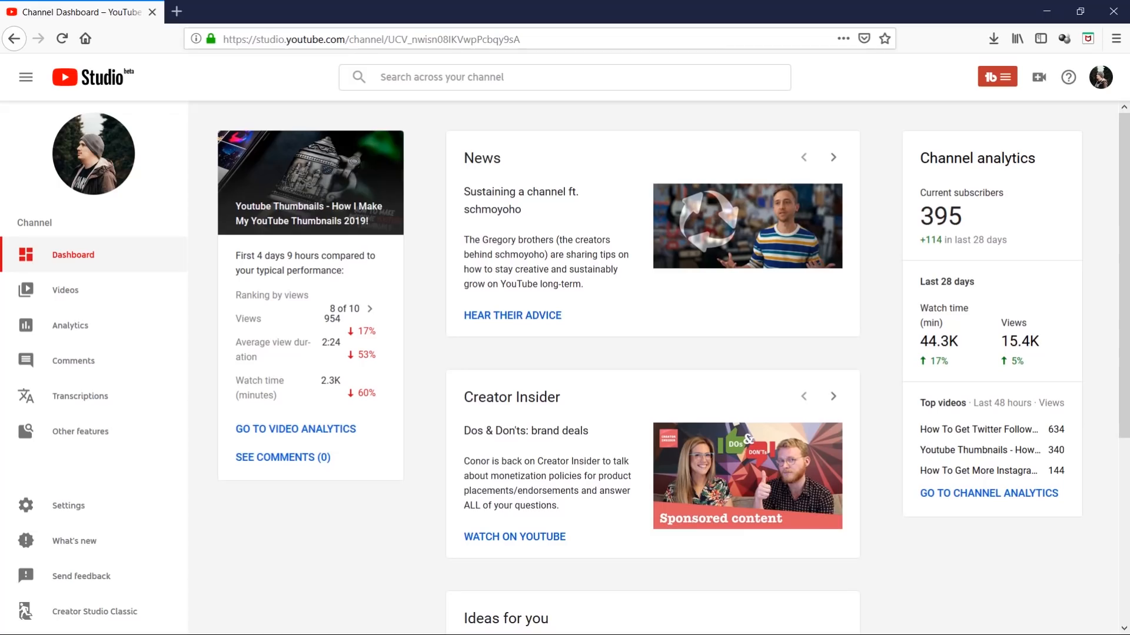
# - Open the 'How To Get More Instagram Story Views In 2019' details page from the uploads list
pyautogui.click(64, 289)
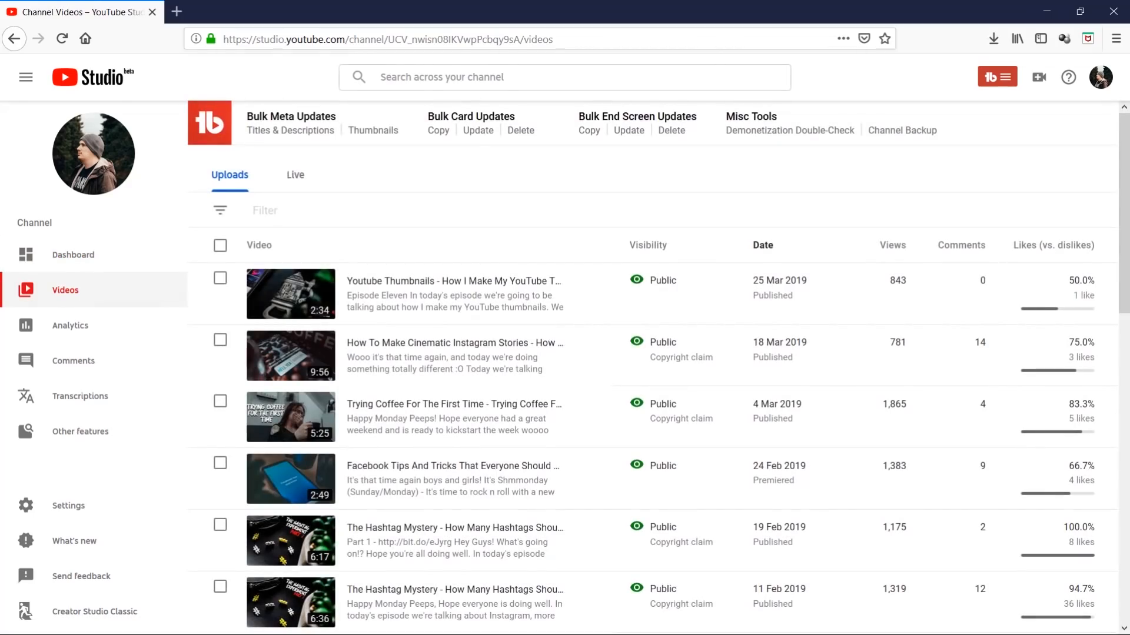
pyautogui.scroll(-3)
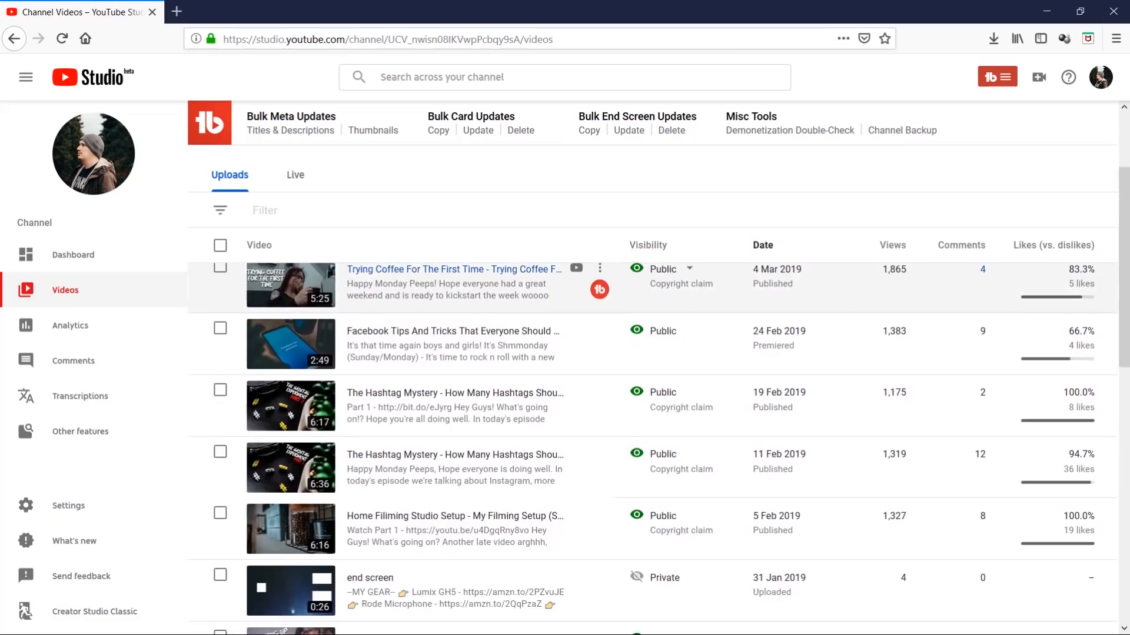
pyautogui.scroll(-3)
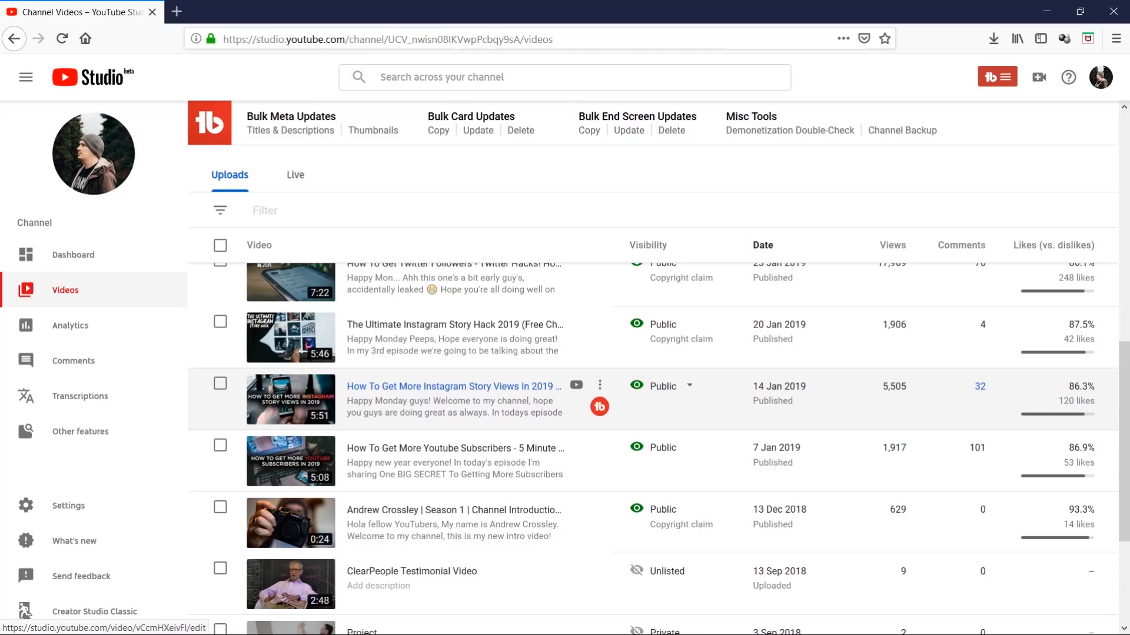
pyautogui.moveTo(454, 386)
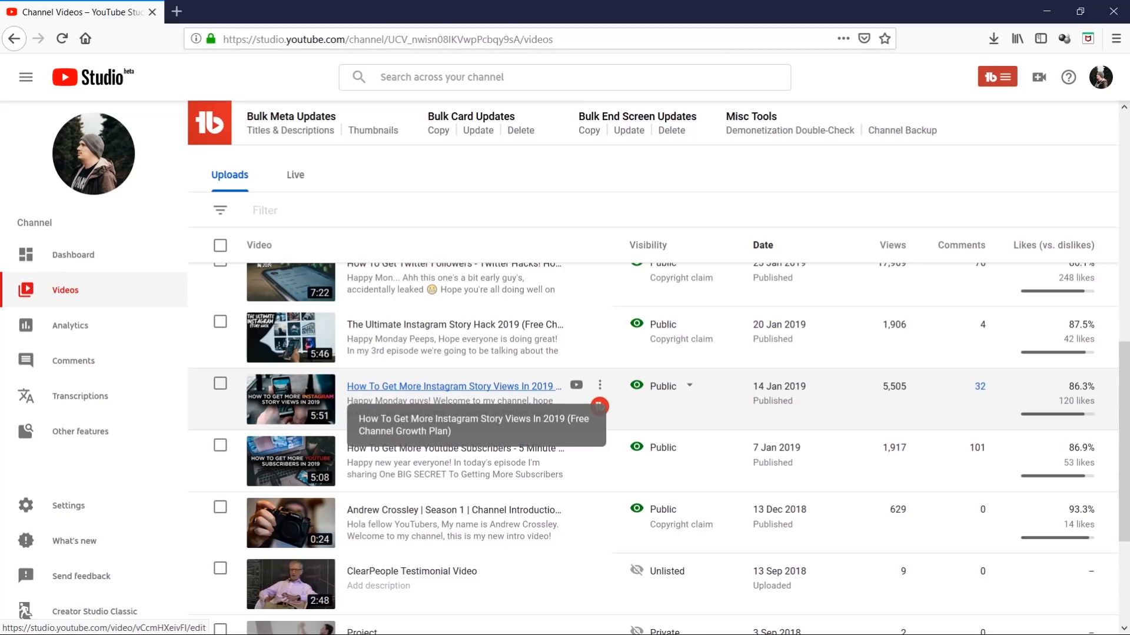
pyautogui.click(453, 386)
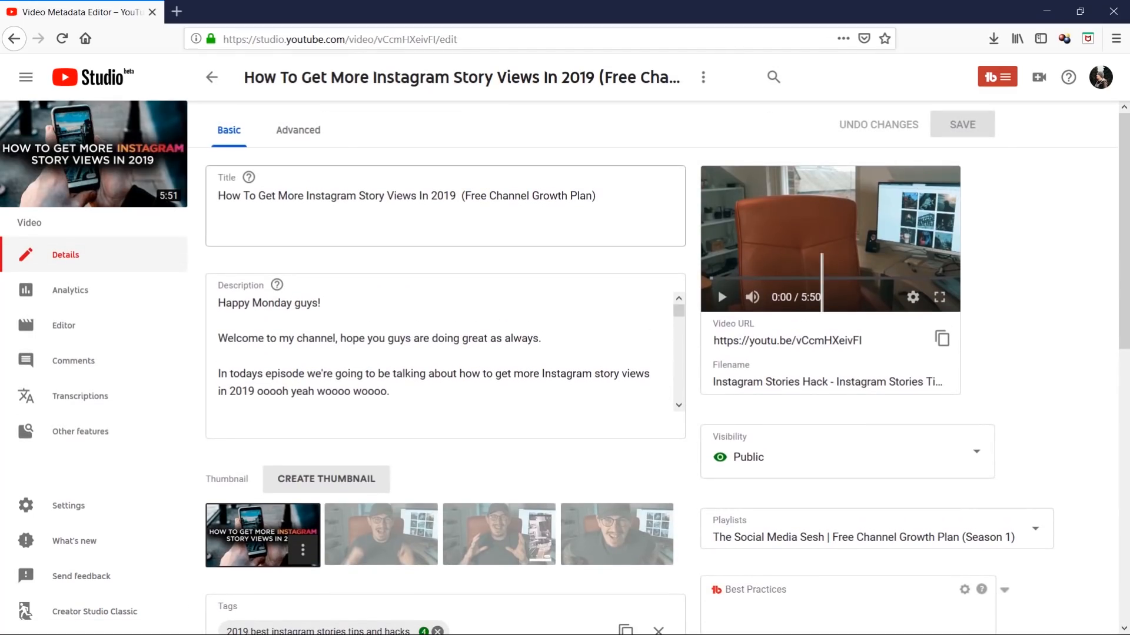
pyautogui.scroll(-3)
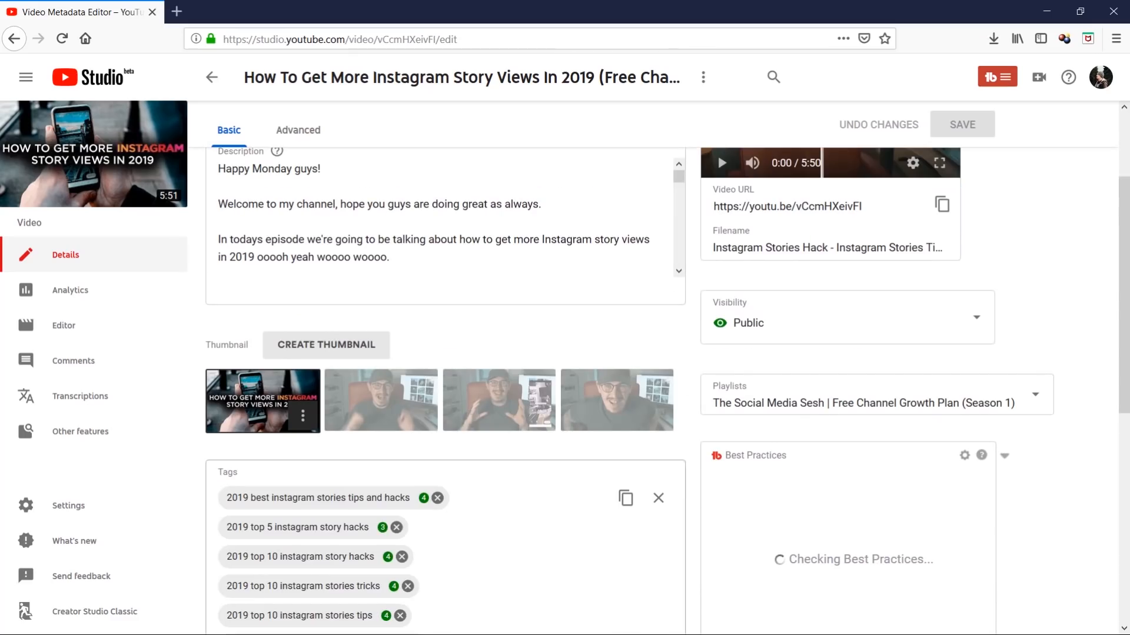
pyautogui.scroll(-3)
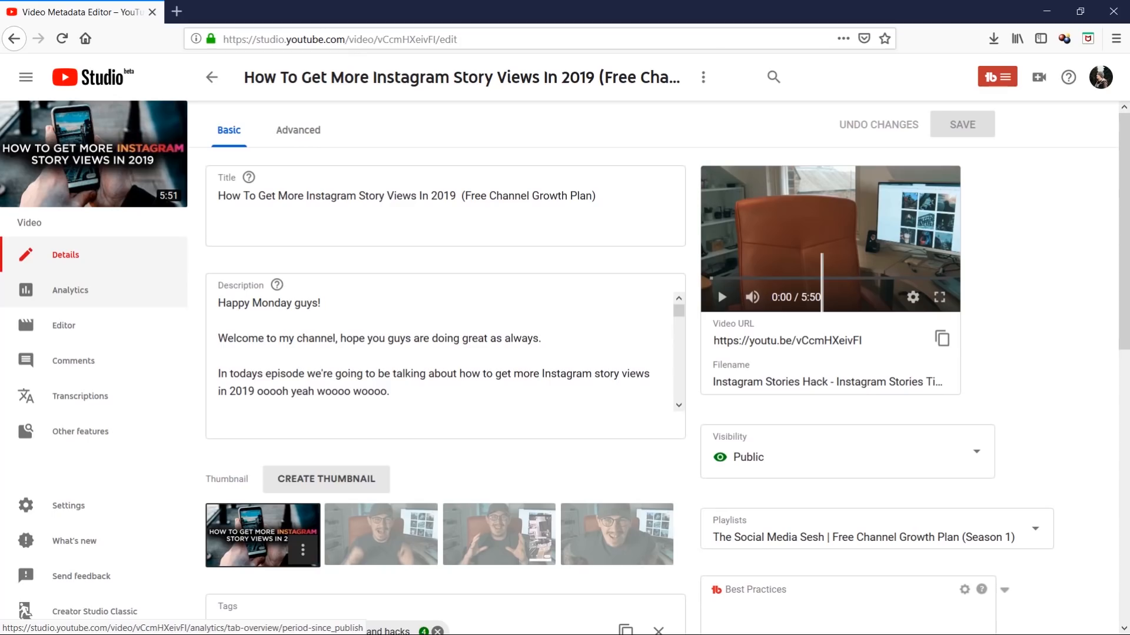
# - Chart the Instagram Story Views video's subscribers since publishing in Analytics, showing +38
pyautogui.click(70, 289)
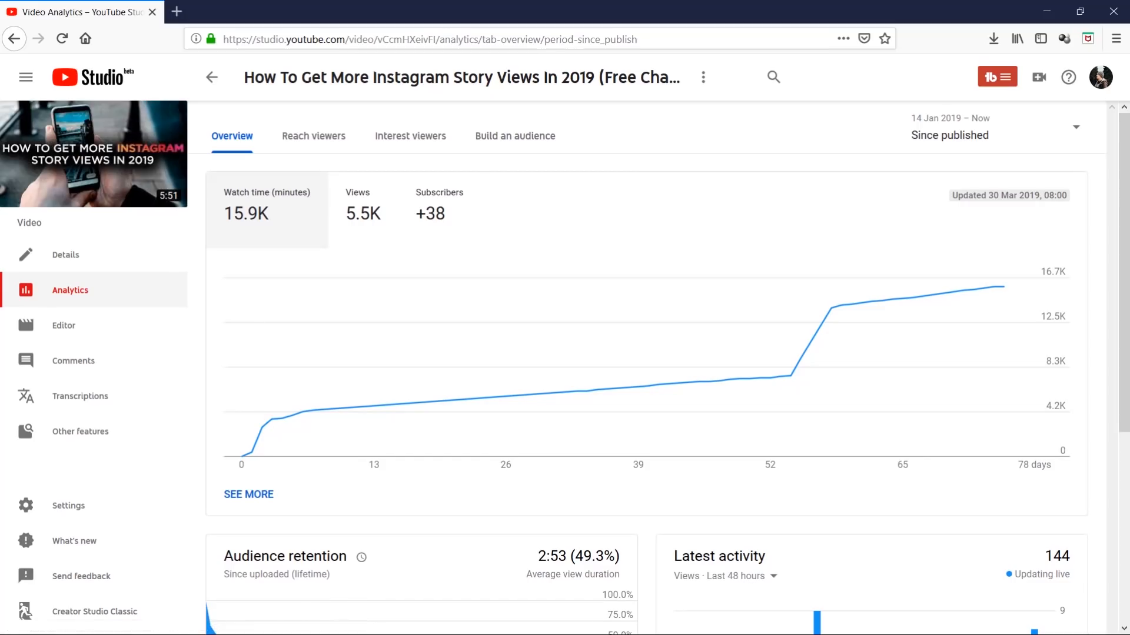
pyautogui.click(439, 209)
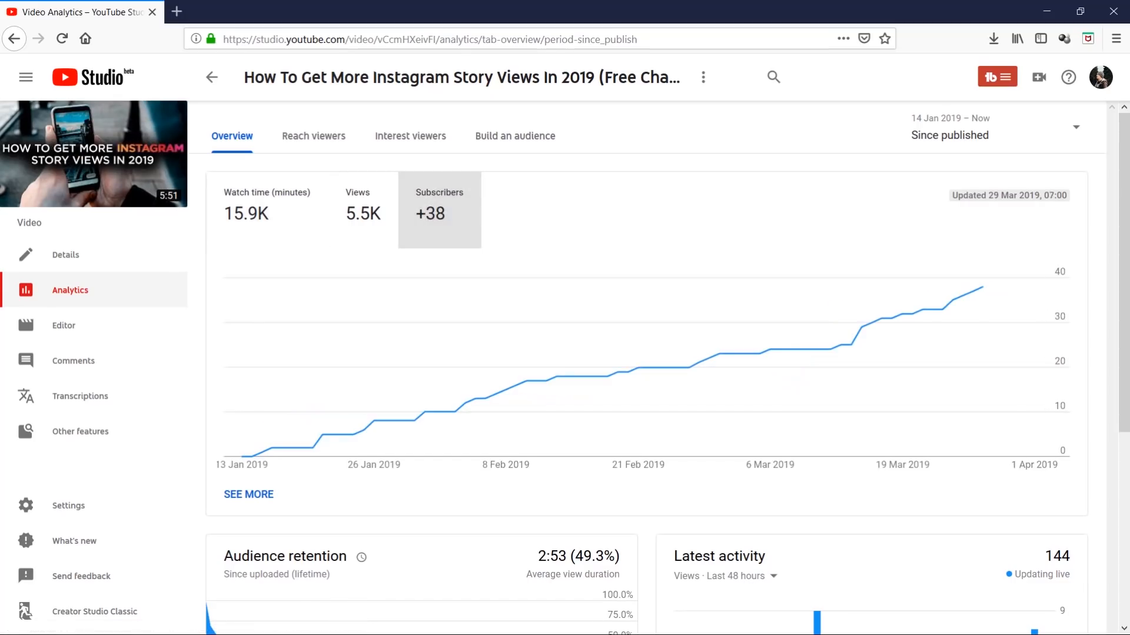
pyautogui.moveTo(312, 447)
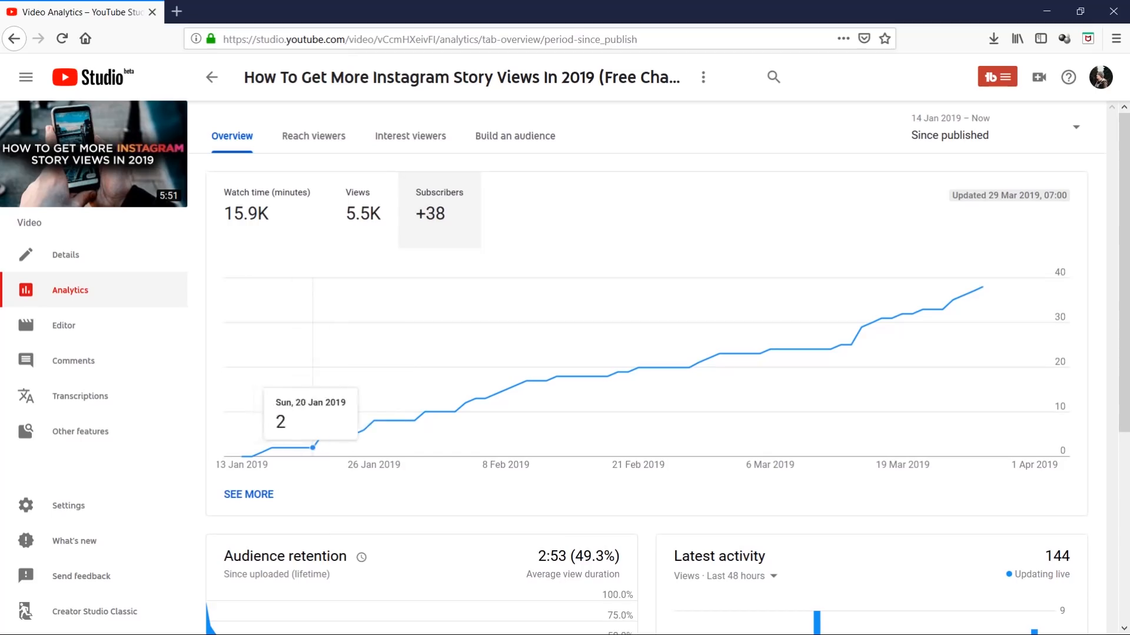
pyautogui.moveTo(597, 376)
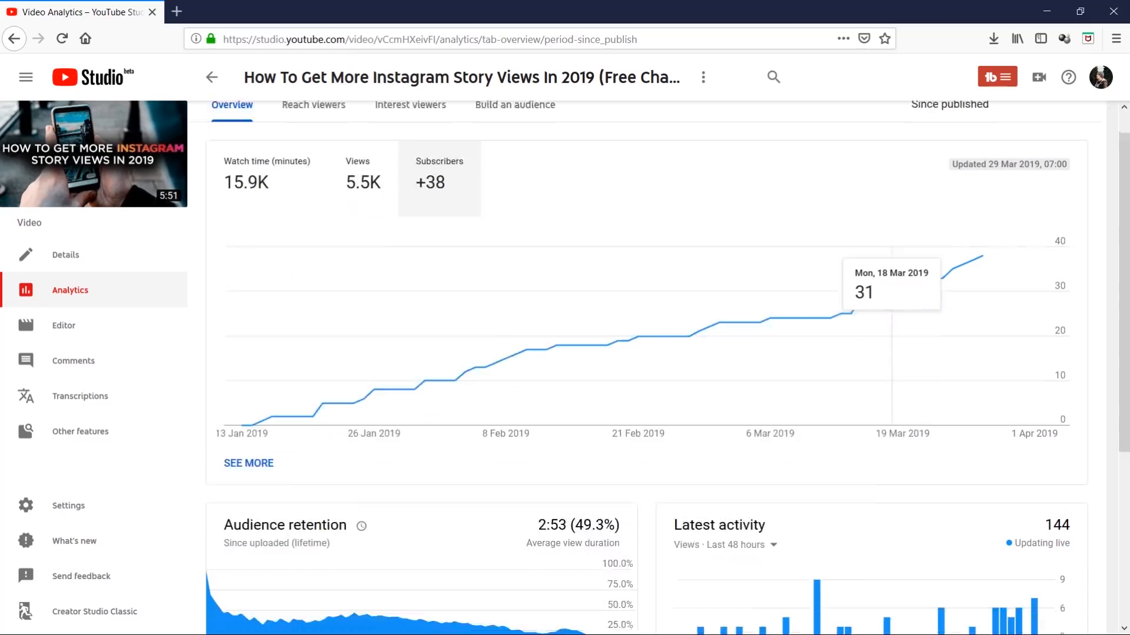
pyautogui.scroll(-3)
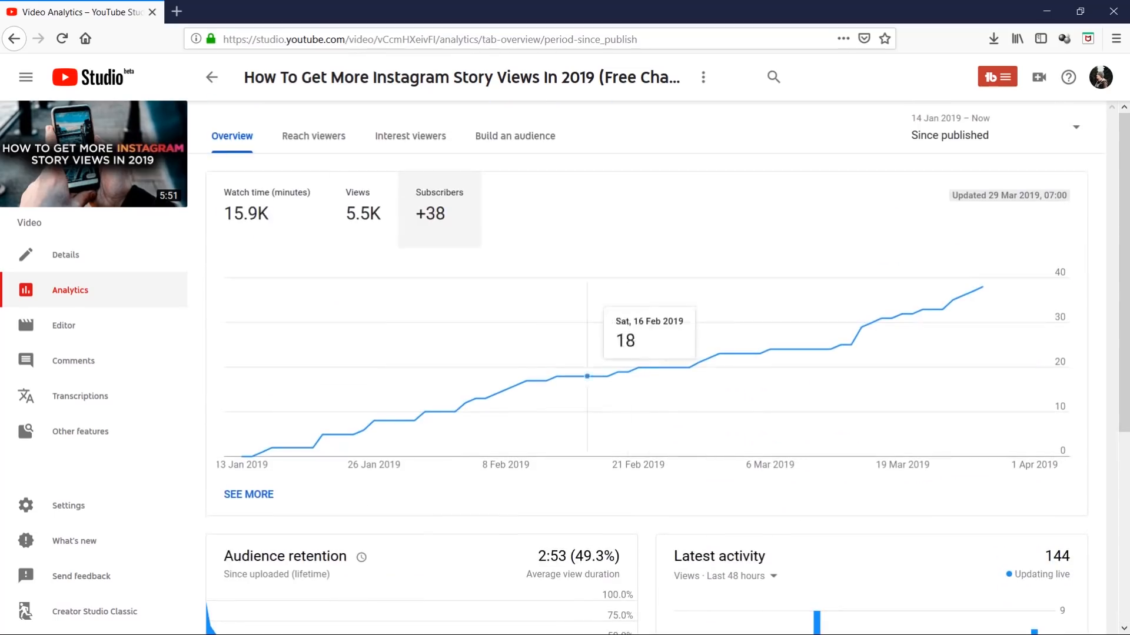
pyautogui.moveTo(212, 77)
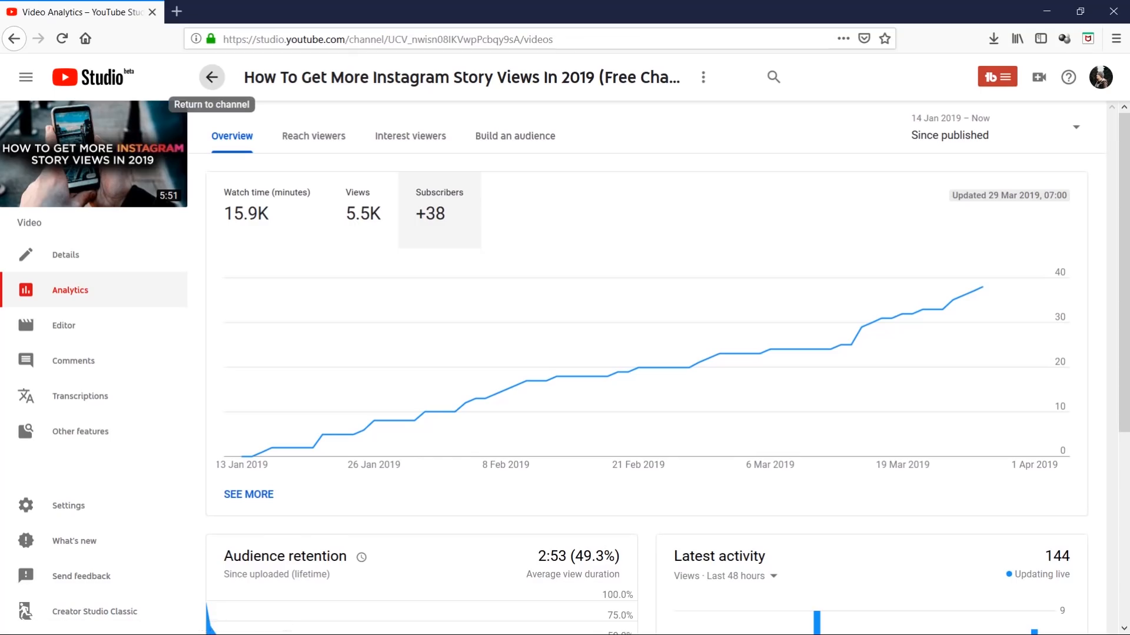
# - Open 'Trying Coffee For The First Time' and chart its subscriber gains, showing 0
pyautogui.click(212, 77)
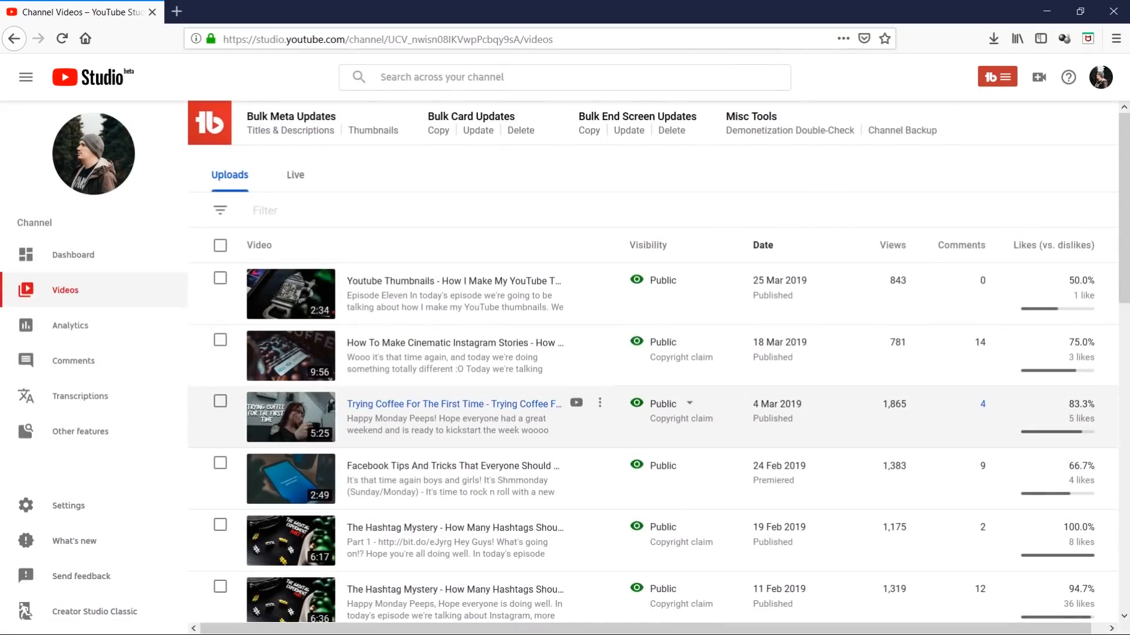
pyautogui.moveTo(452, 404)
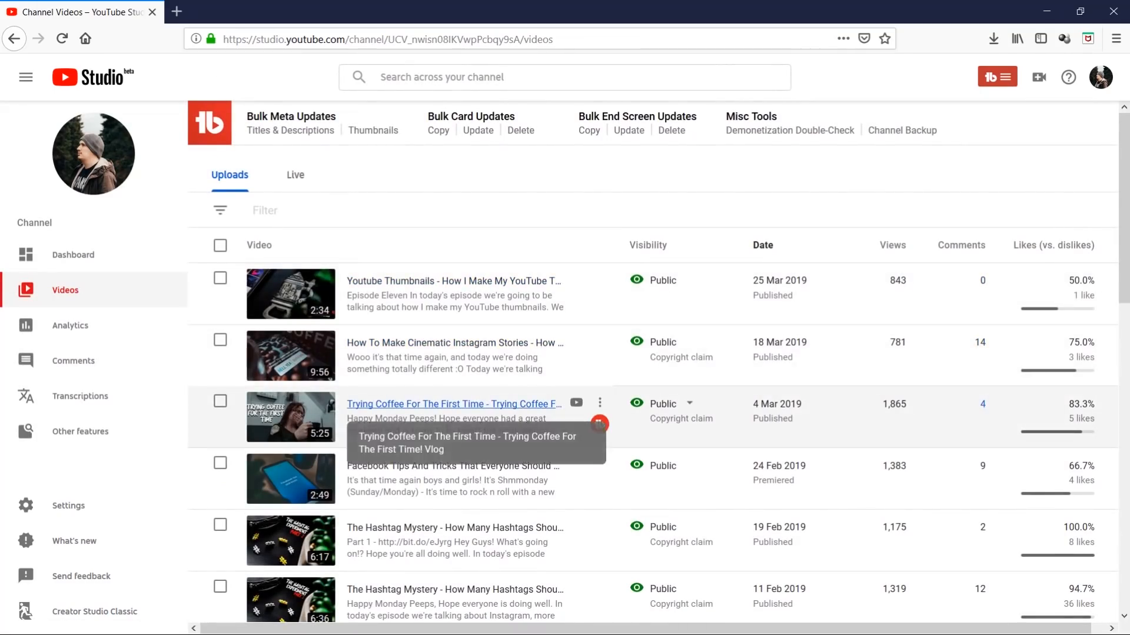
pyautogui.click(452, 403)
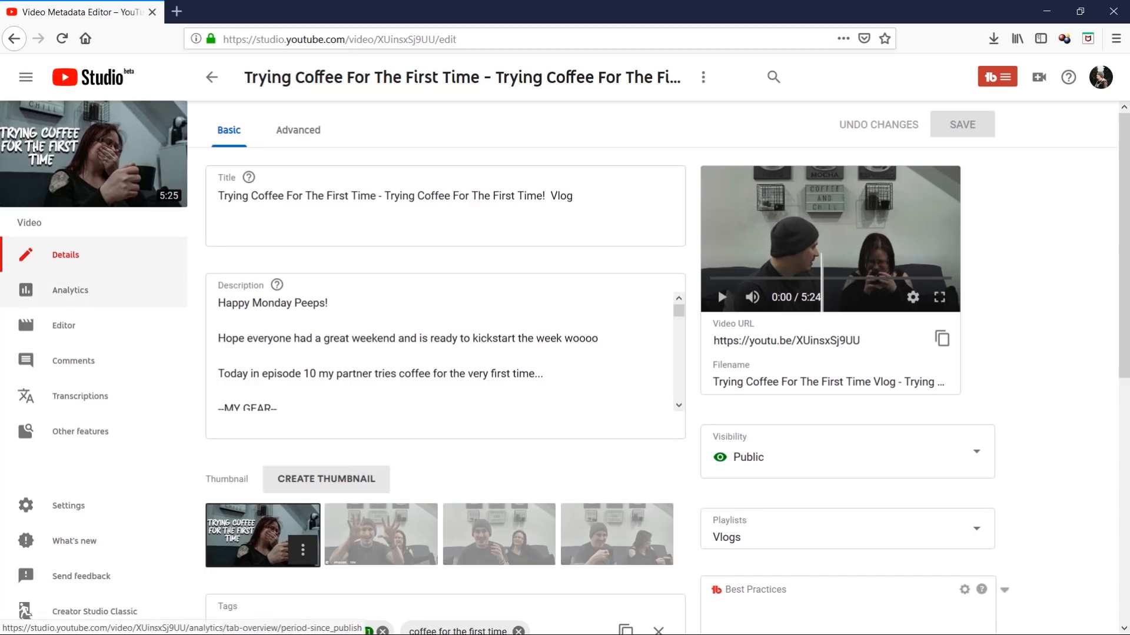
pyautogui.click(70, 289)
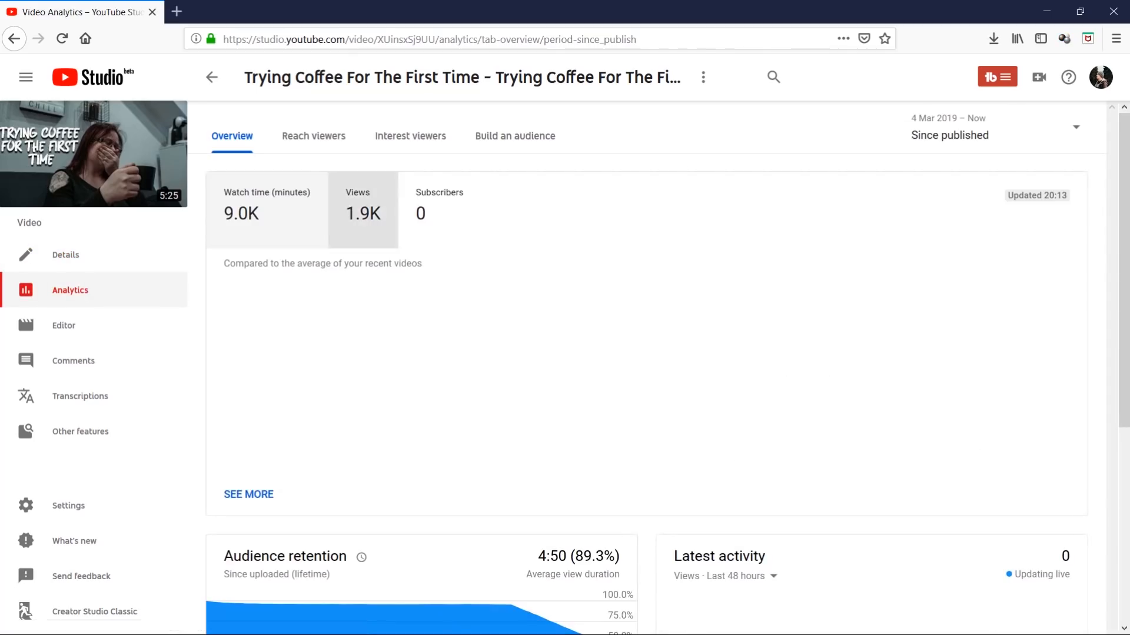
pyautogui.click(439, 209)
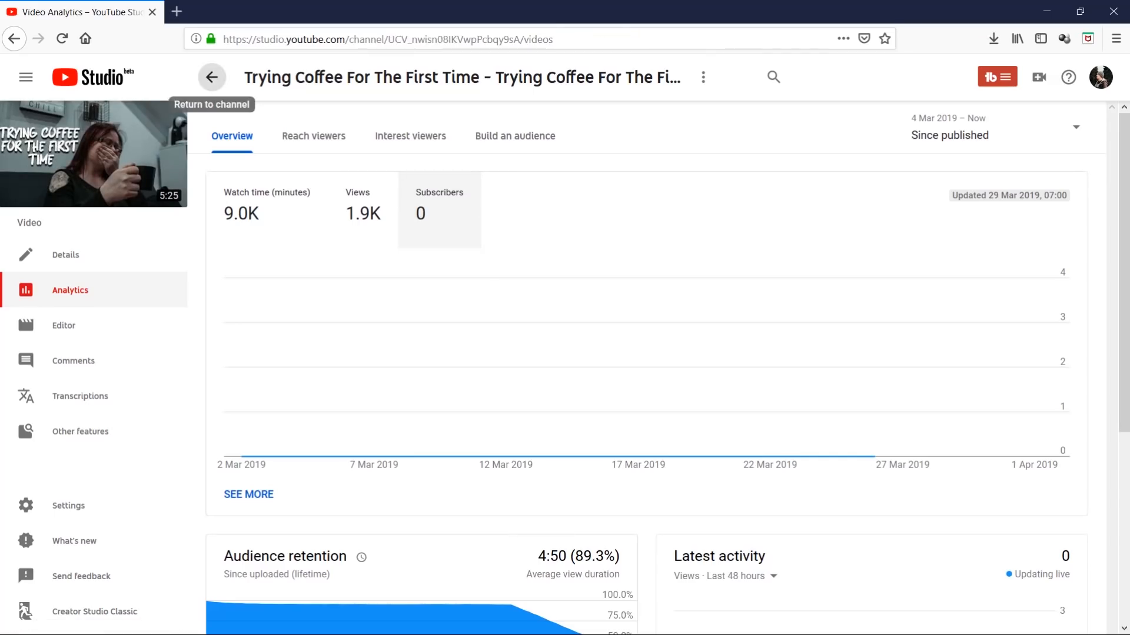
# - Open 'How To Get Twitter Followers - Twitter Hacks!' (17,969 views) from the uploads list
pyautogui.click(212, 77)
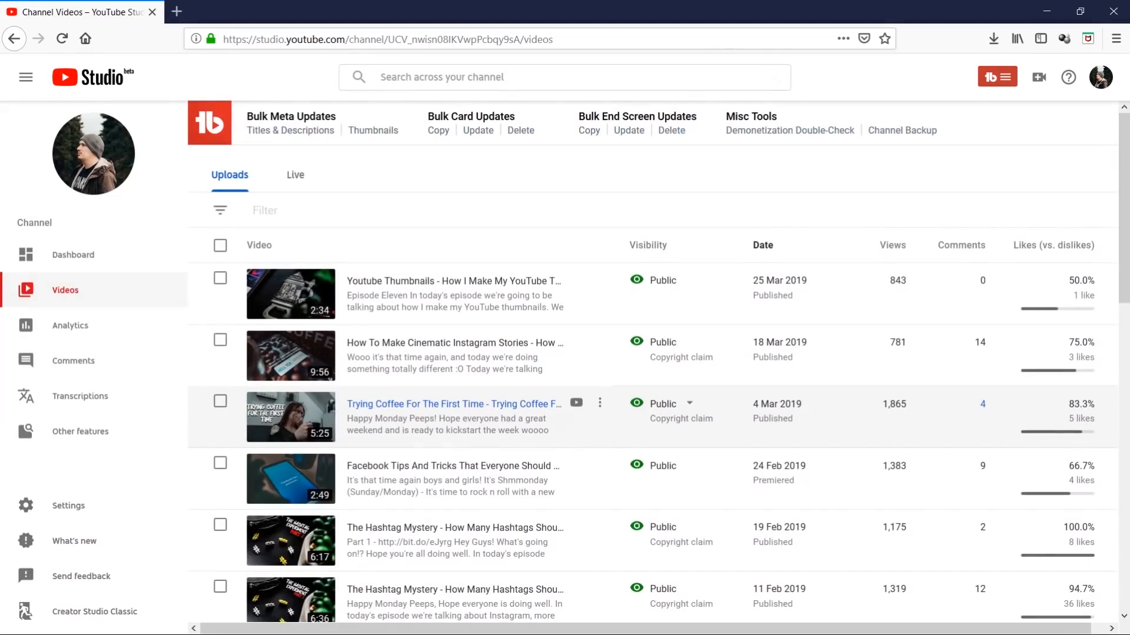
pyautogui.scroll(-3)
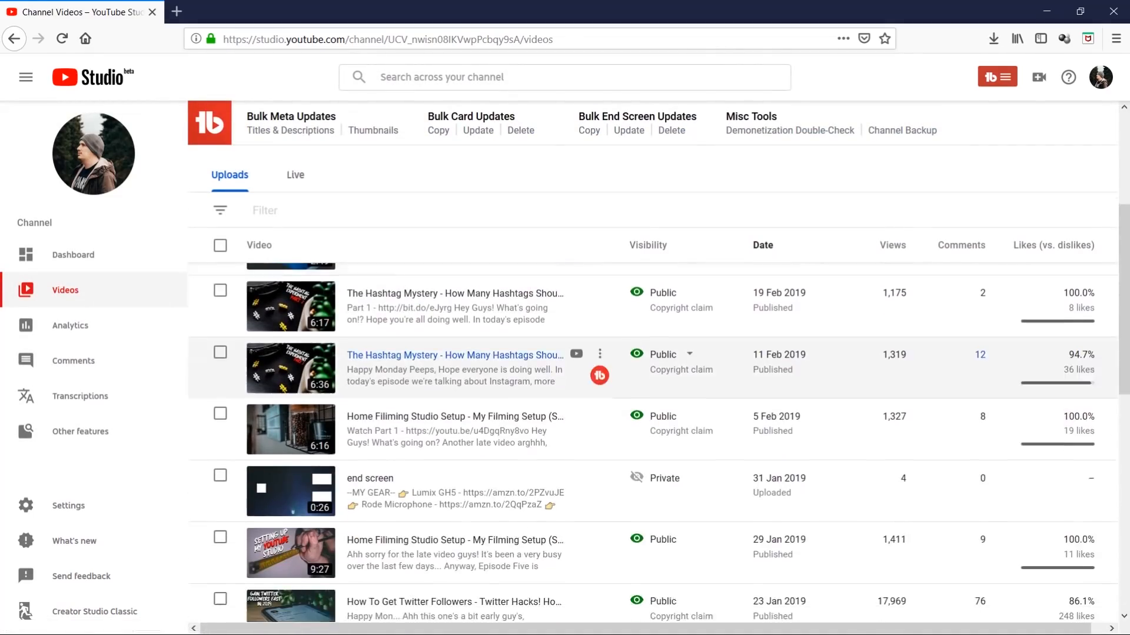
pyautogui.scroll(-3)
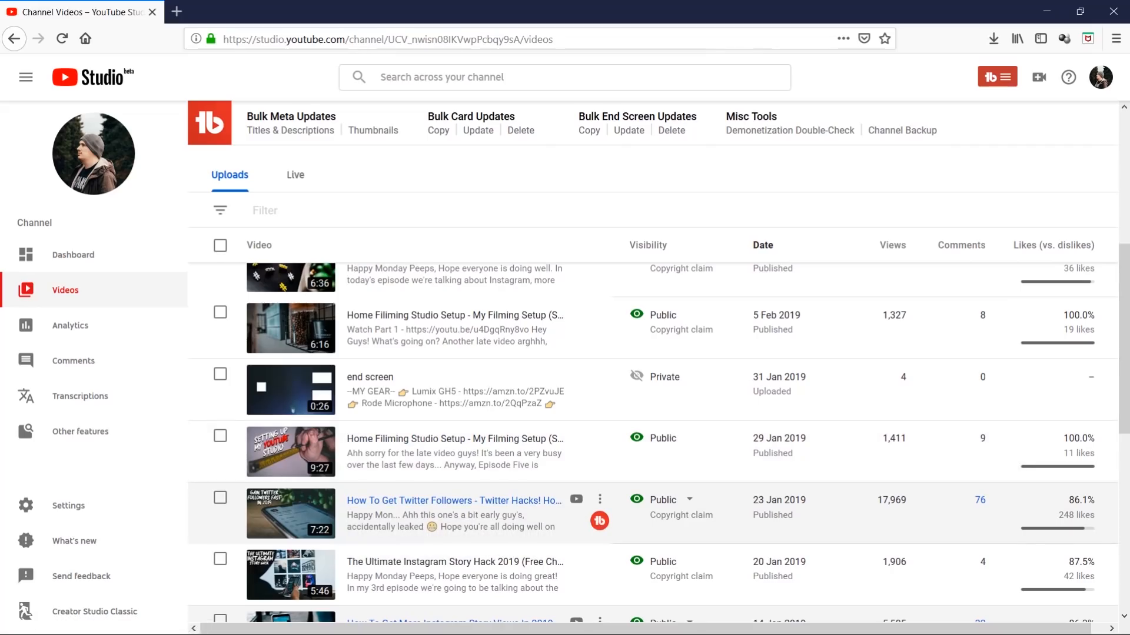
pyautogui.doubleClick(890, 500)
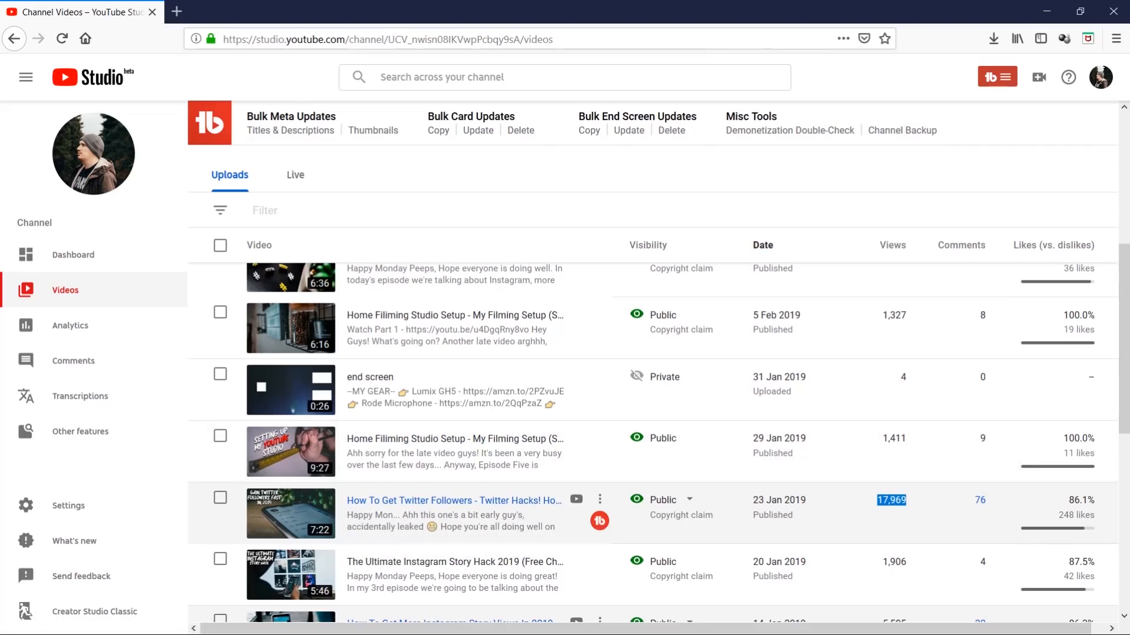
pyautogui.click(452, 500)
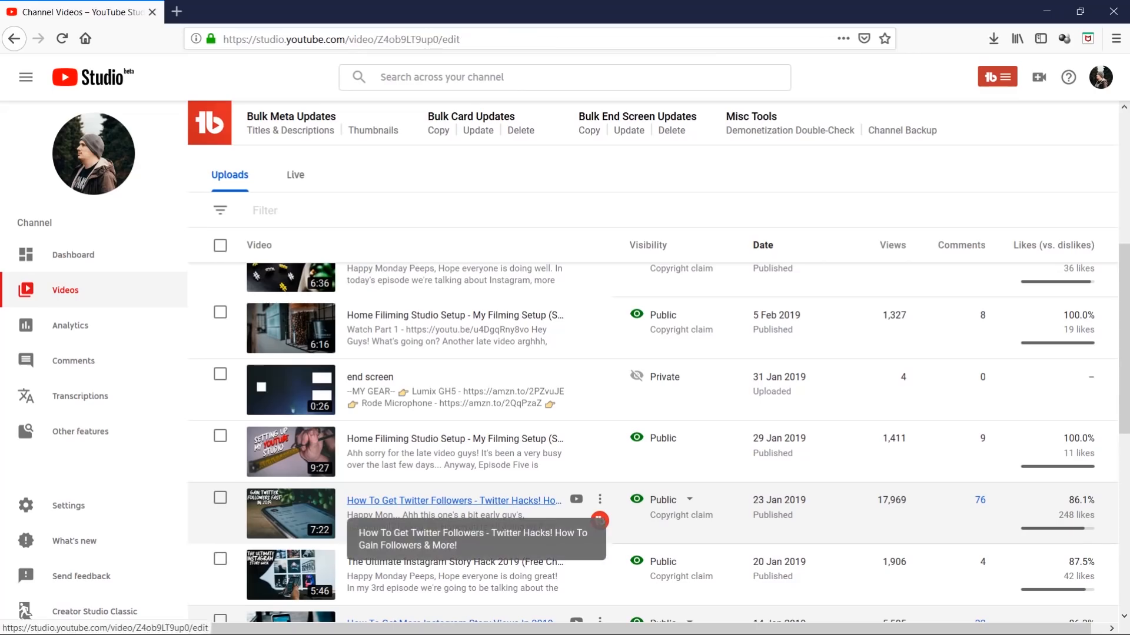
pyautogui.click(453, 500)
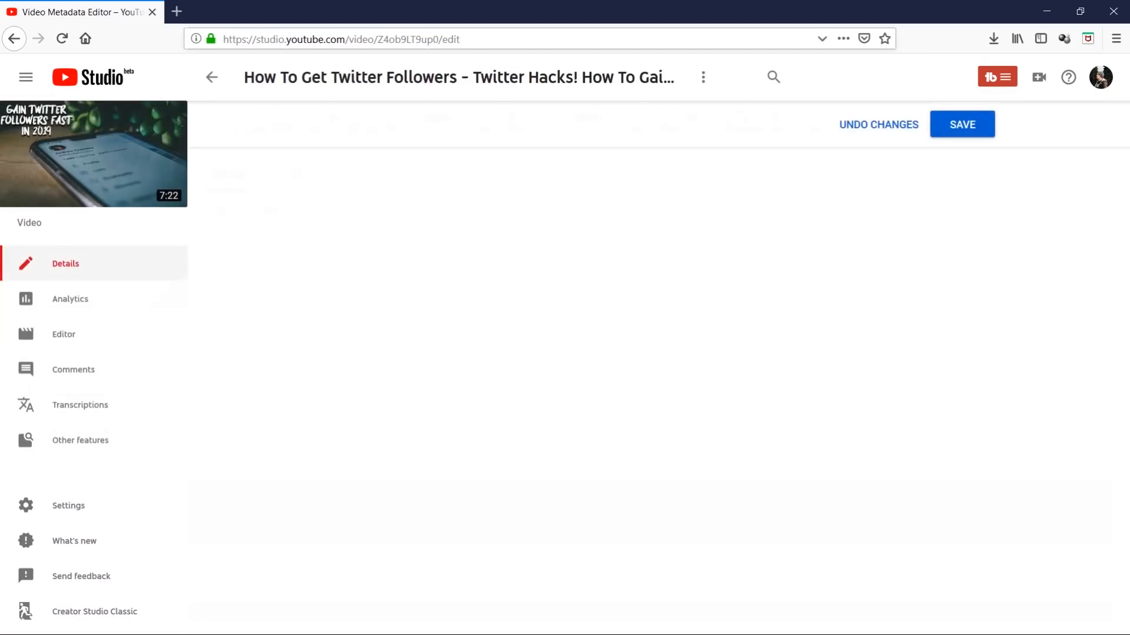
# - Open the Twitter Followers video's Analytics and chart its +77 subscriber gain
pyautogui.click(70, 290)
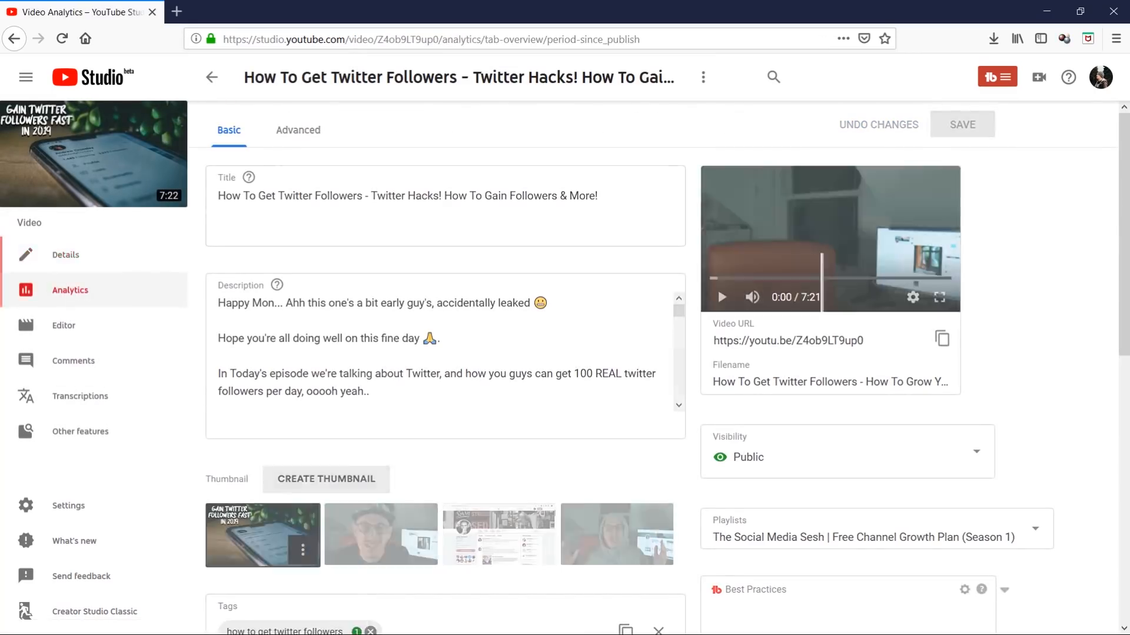
pyautogui.click(70, 289)
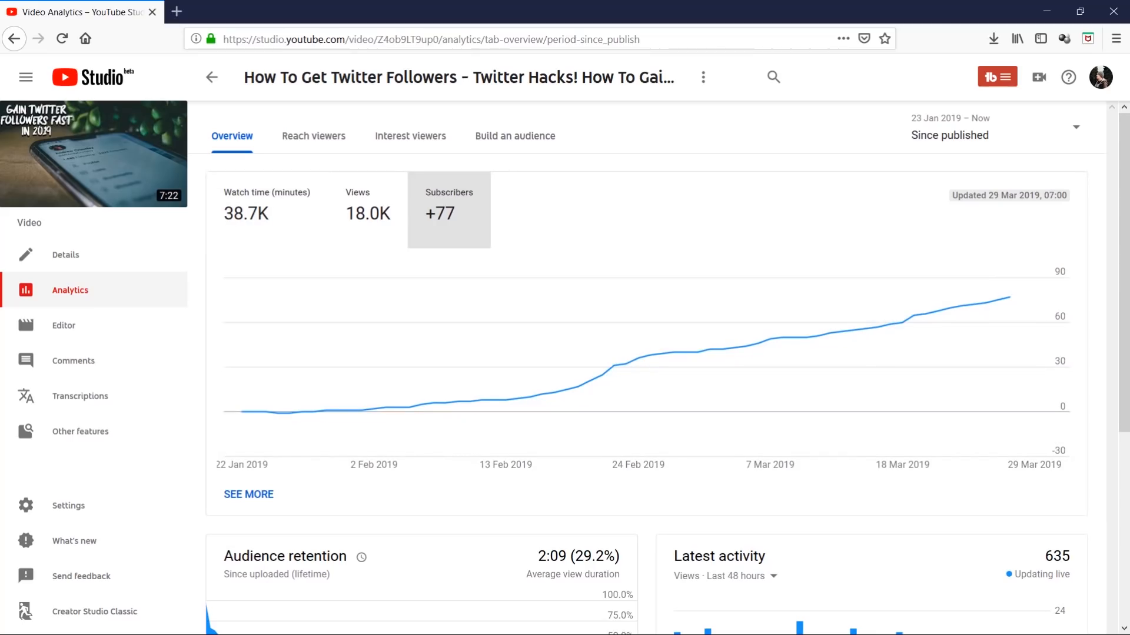
pyautogui.moveTo(325, 411)
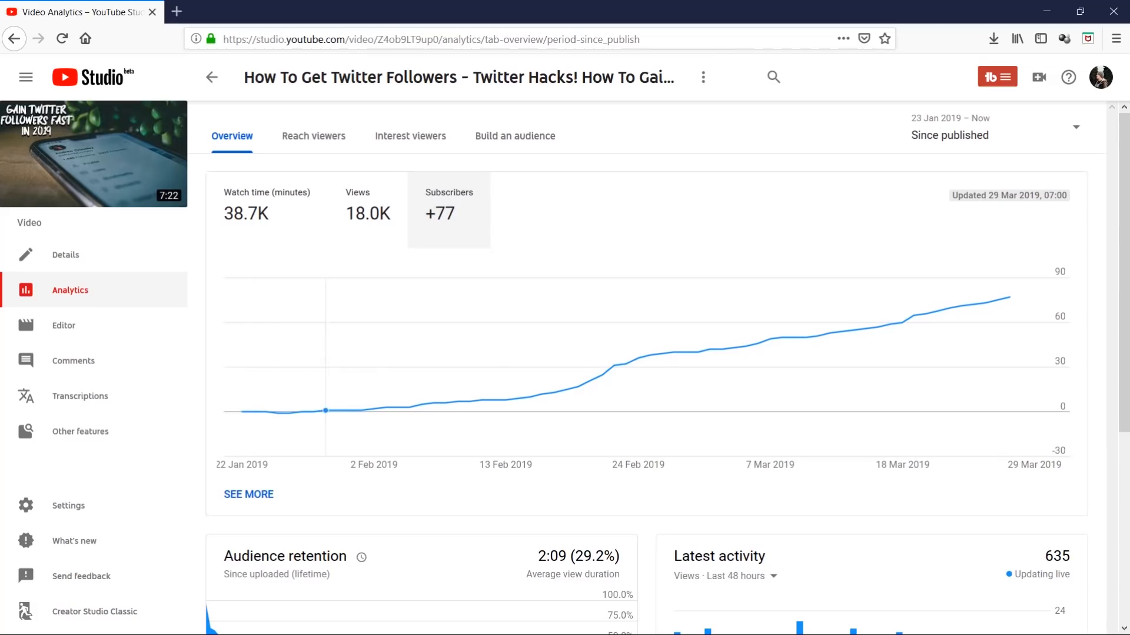
pyautogui.moveTo(506, 400)
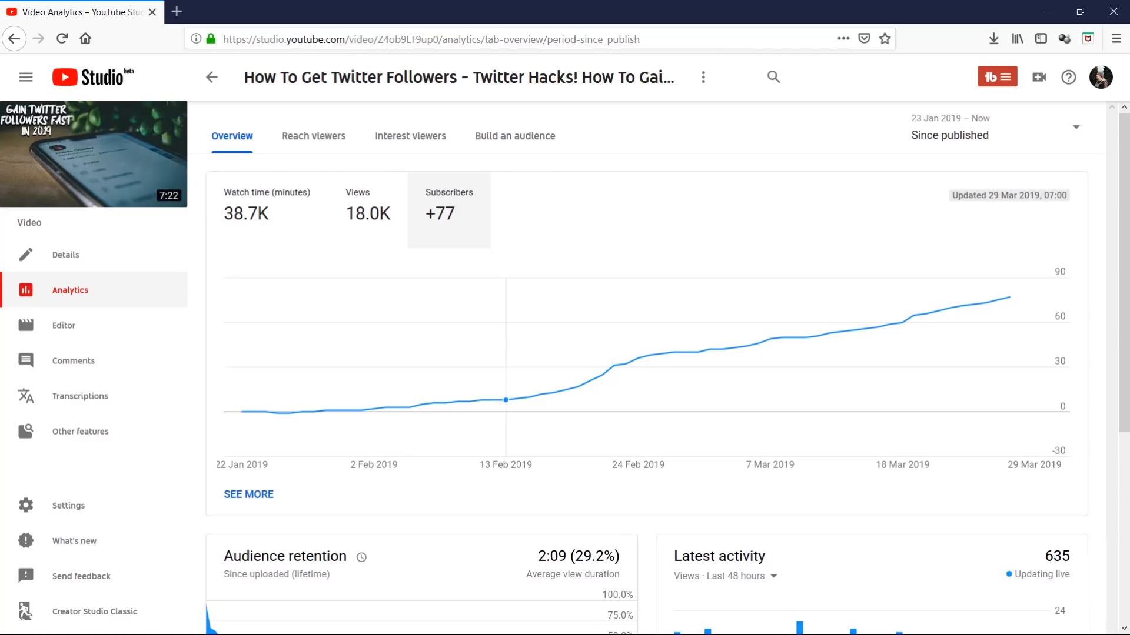
pyautogui.moveTo(504, 400)
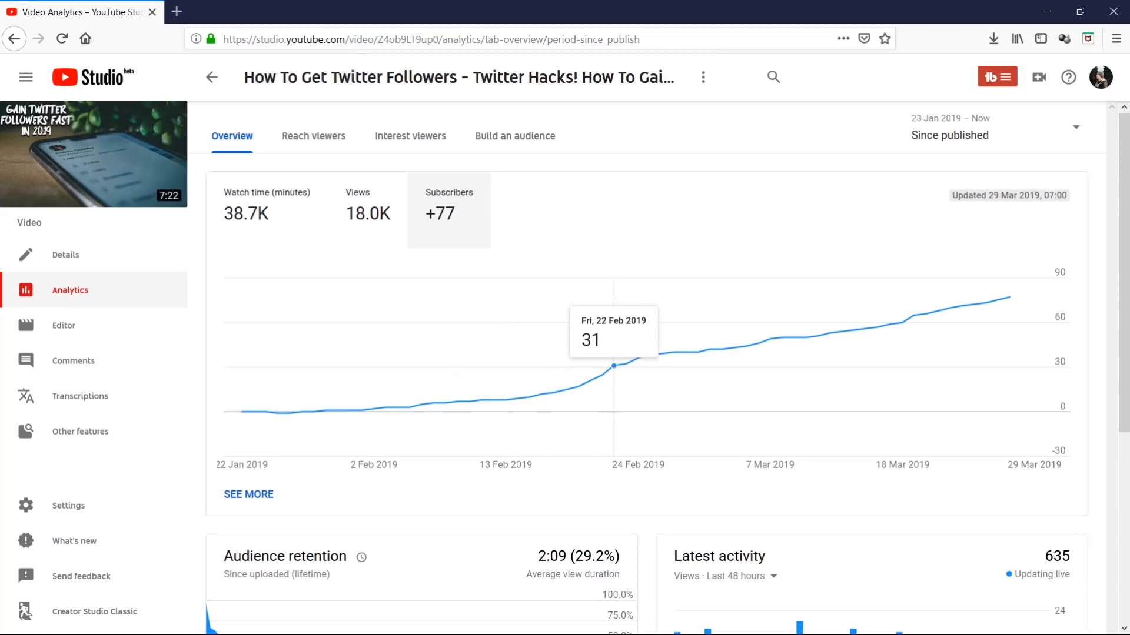
pyautogui.moveTo(639, 360)
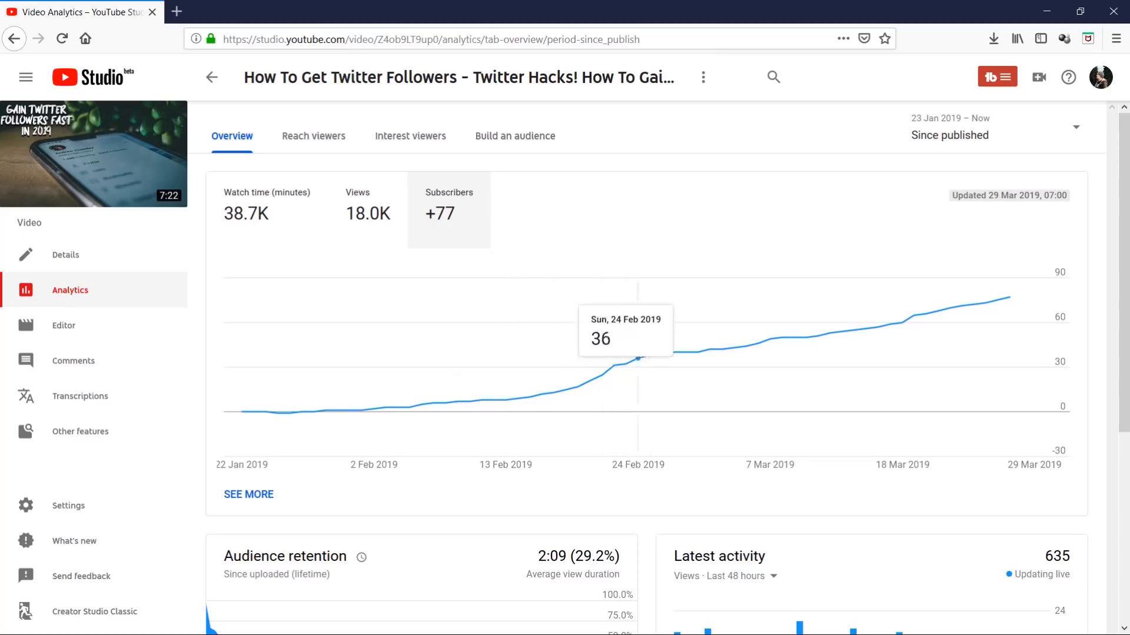
pyautogui.moveTo(709, 350)
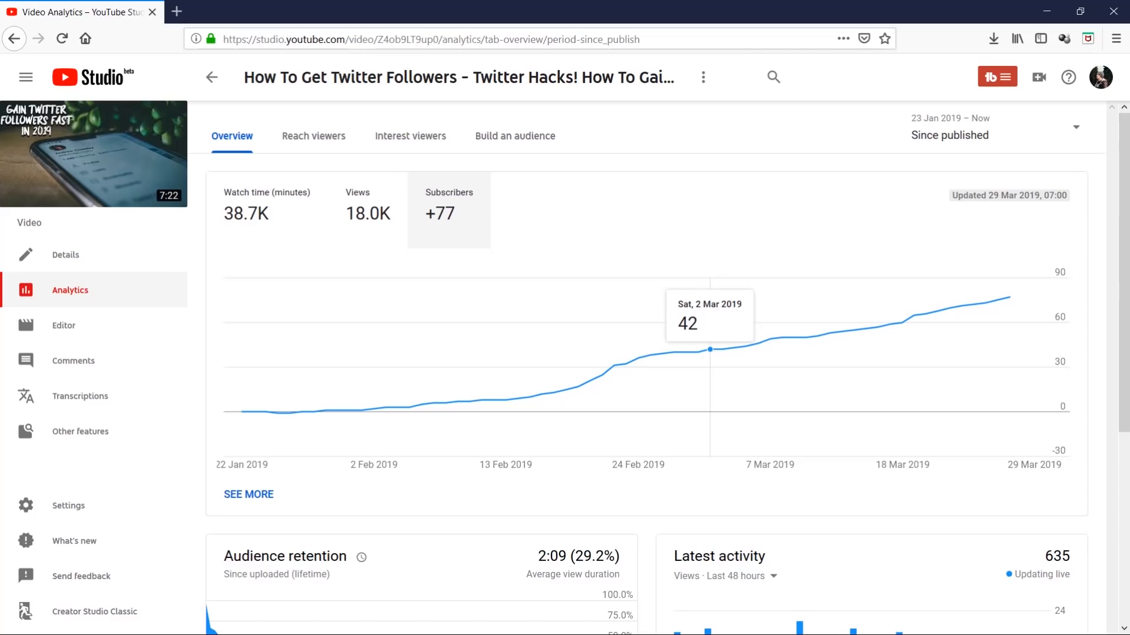
pyautogui.scroll(-3)
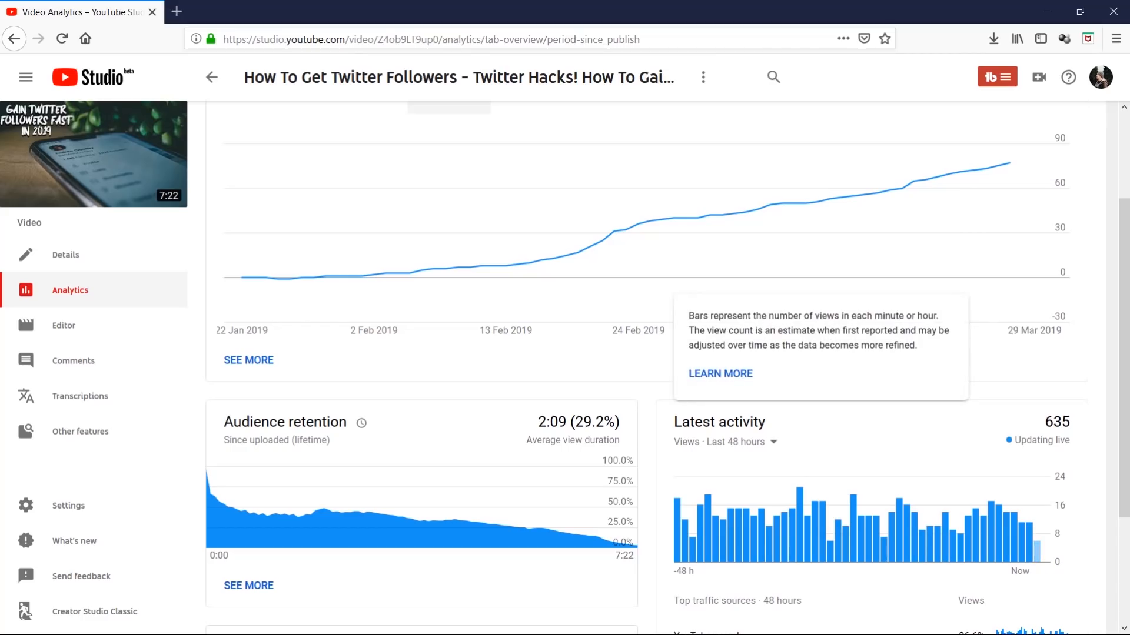
pyautogui.moveTo(992, 537)
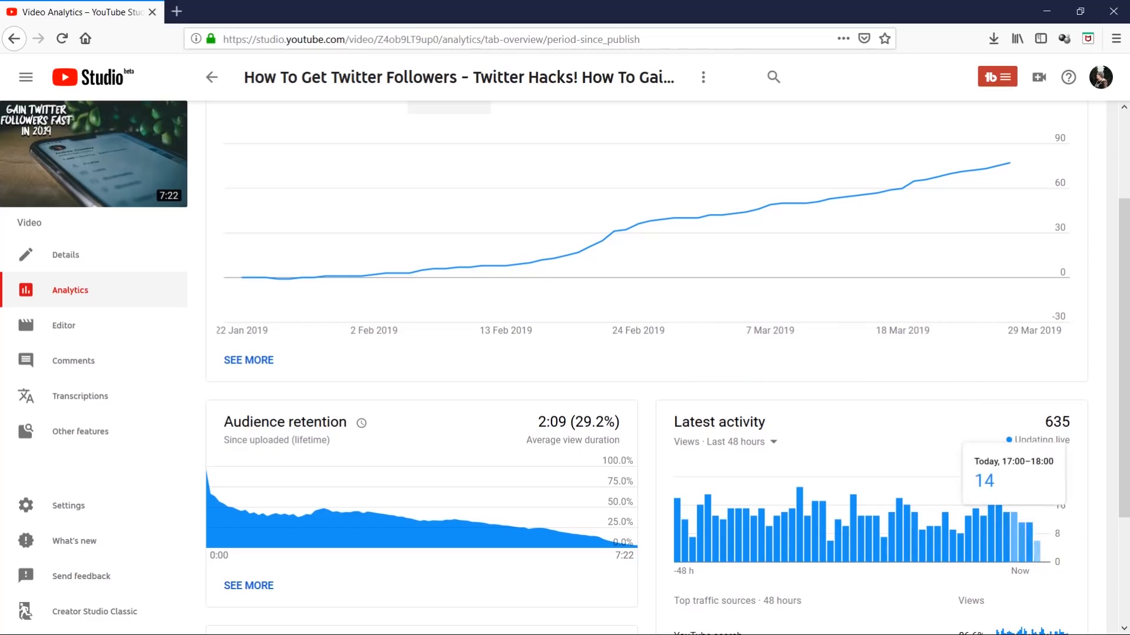
pyautogui.moveTo(898, 504)
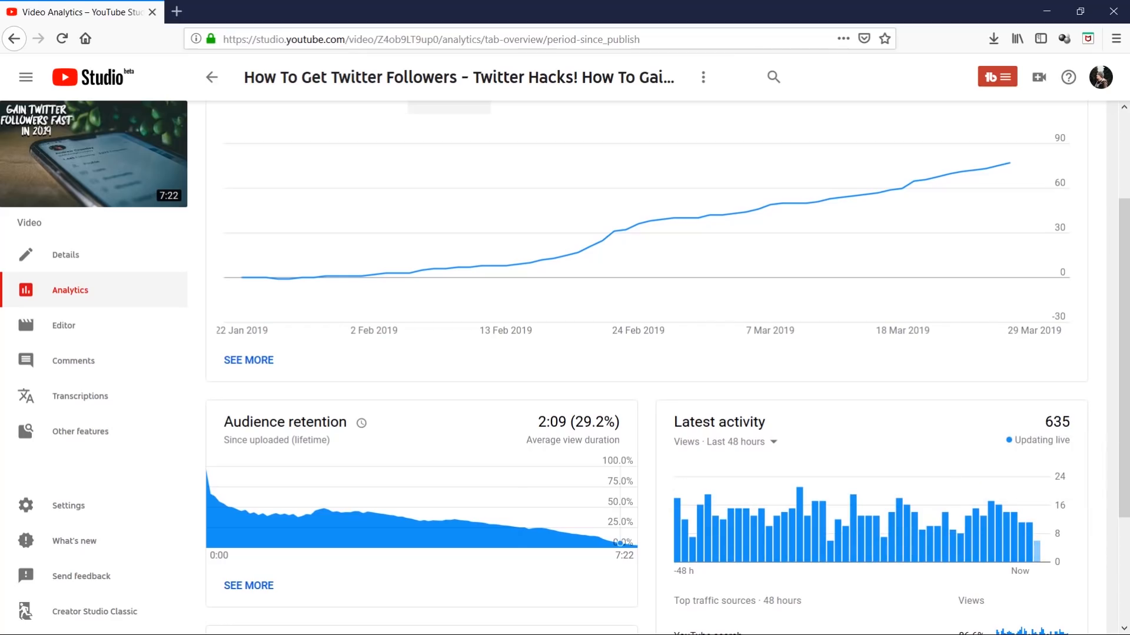
pyautogui.moveTo(93, 153)
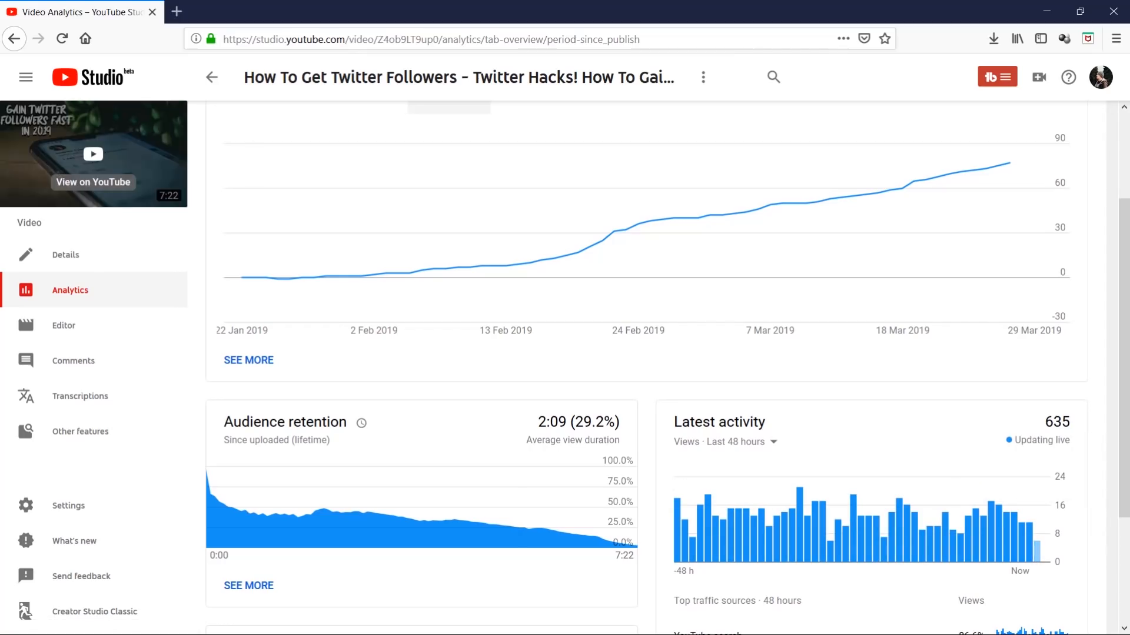
pyautogui.moveTo(65, 254)
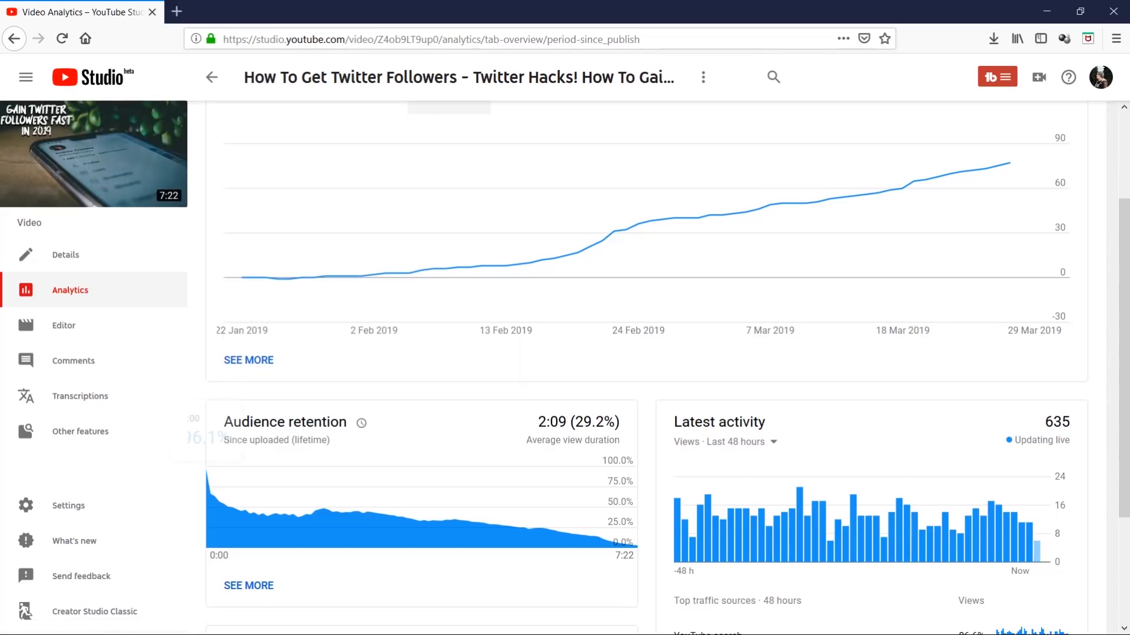
pyautogui.moveTo(317, 510)
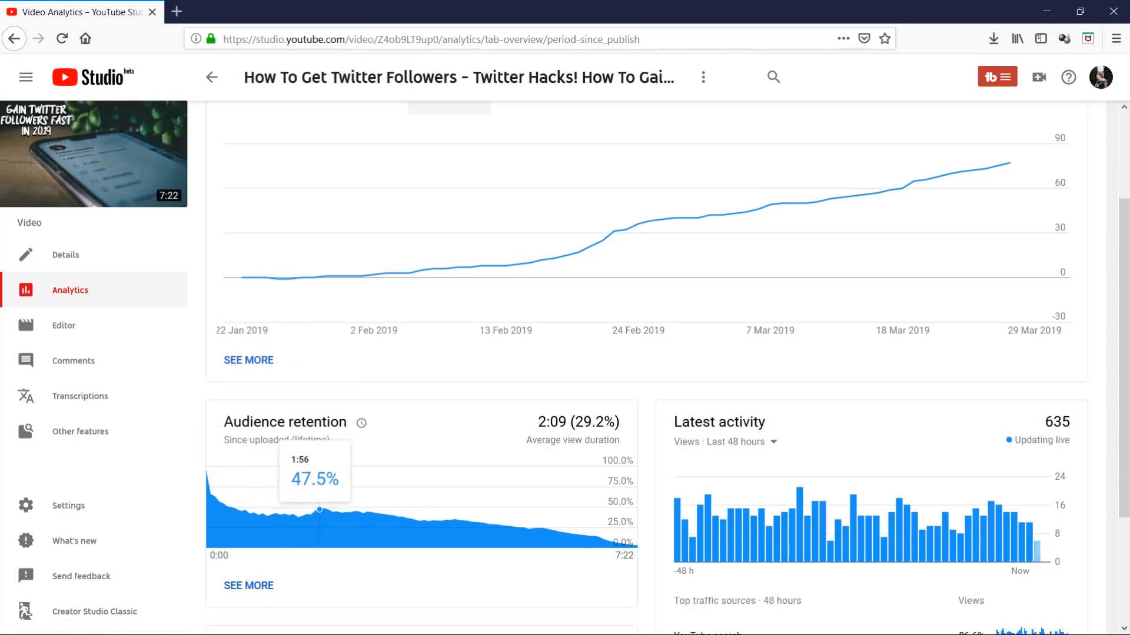
pyautogui.moveTo(336, 511)
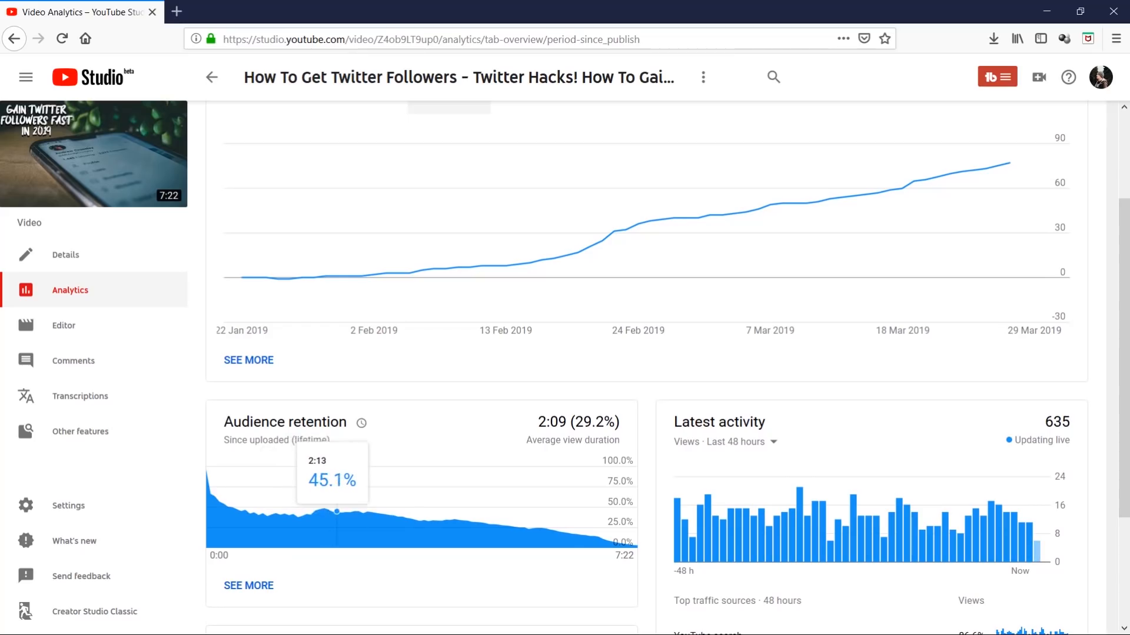
pyautogui.moveTo(317, 510)
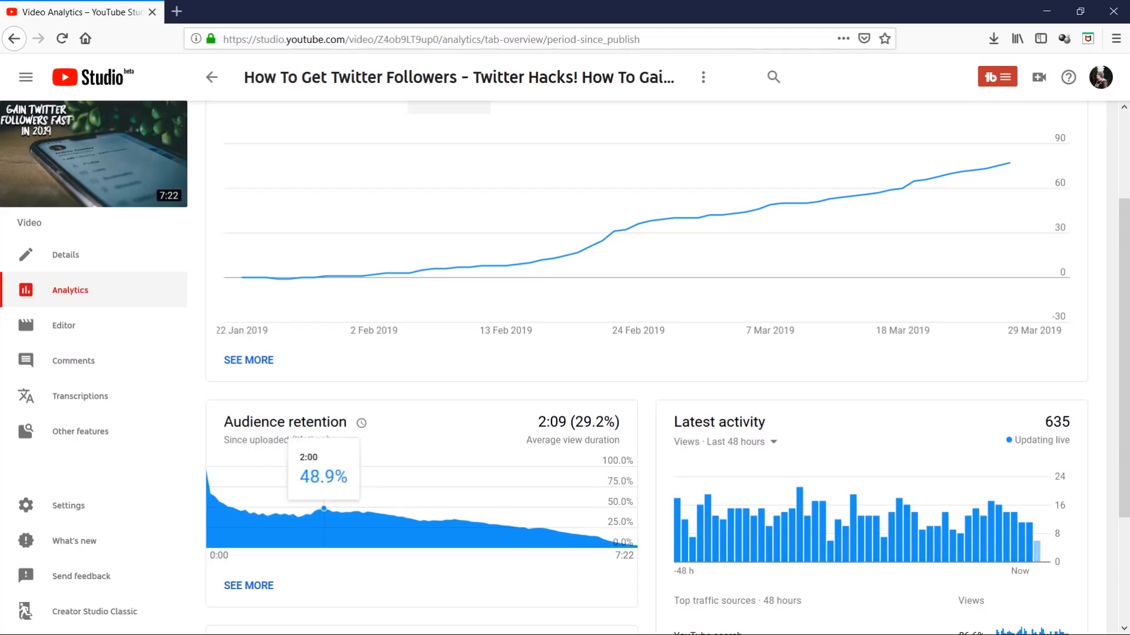
pyautogui.moveTo(240, 512)
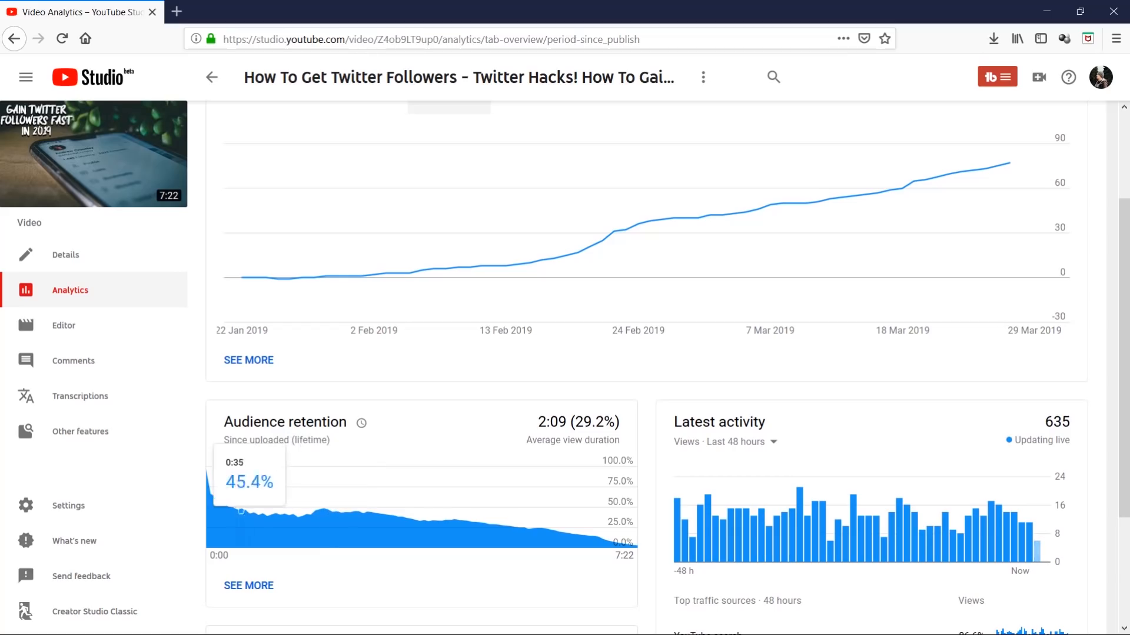
pyautogui.moveTo(480, 523)
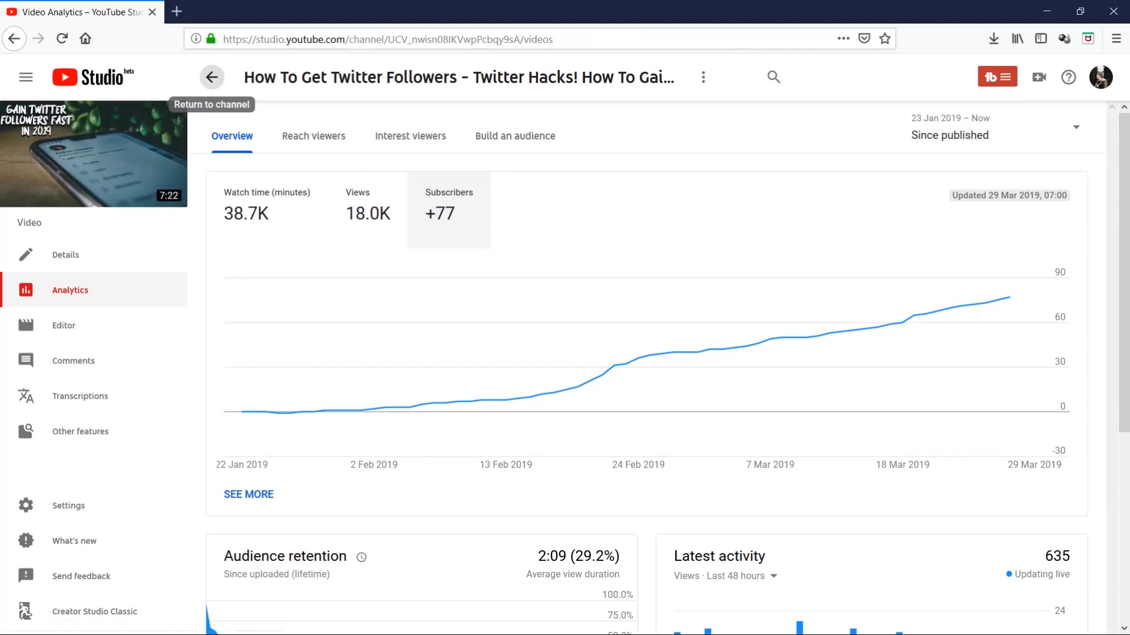
# - Return to the uploads list and scroll past the Twitter Followers video to older uploads
pyautogui.click(211, 77)
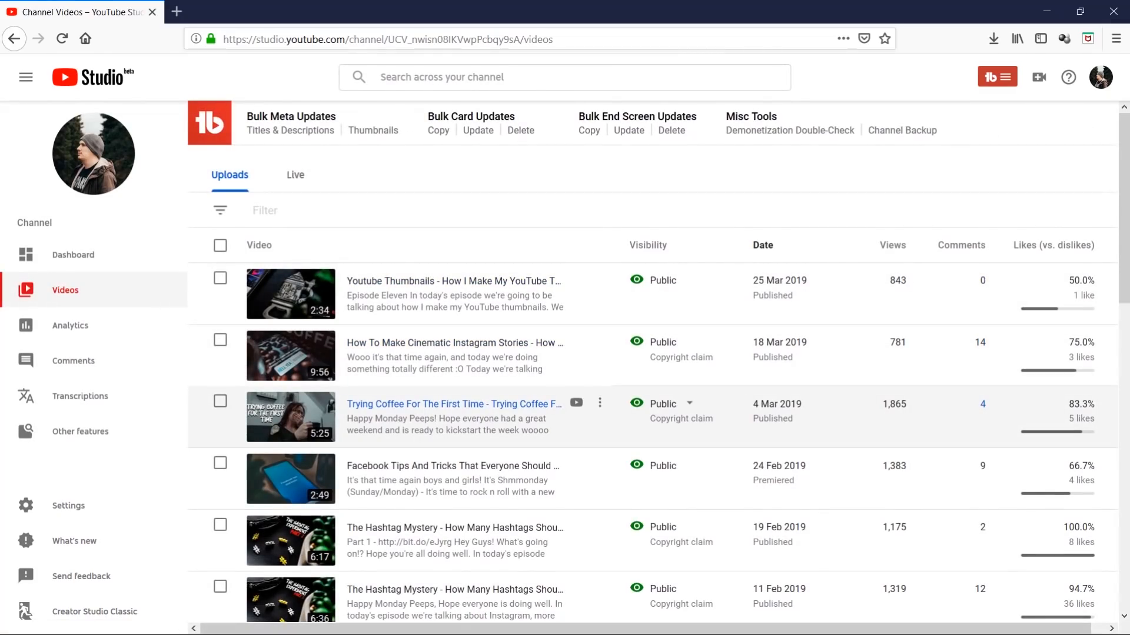
pyautogui.moveTo(452, 405)
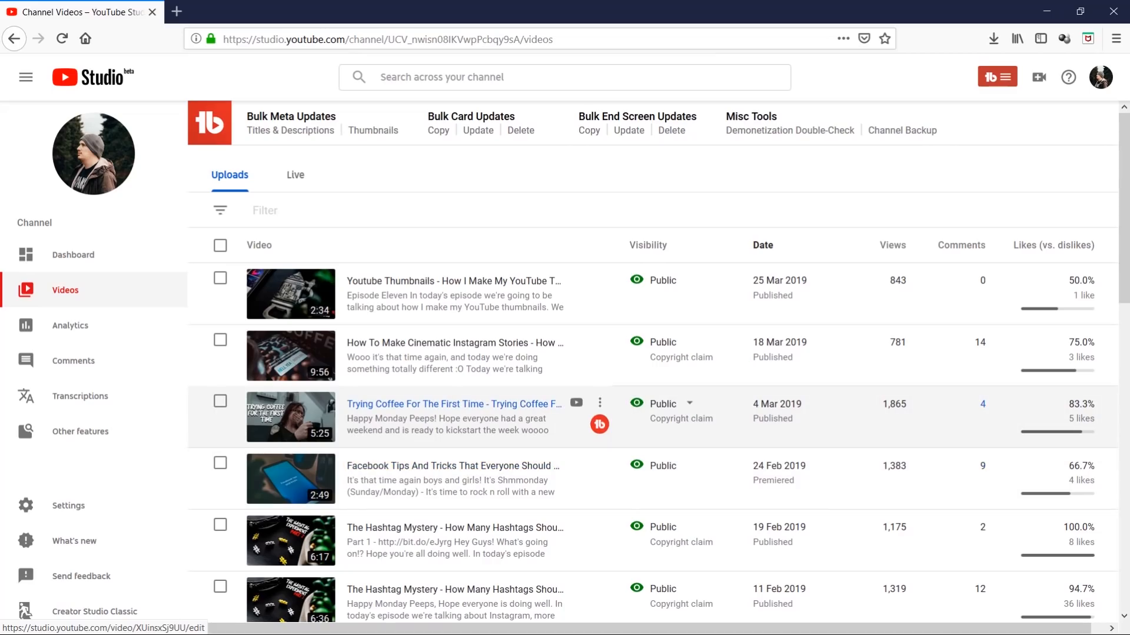
pyautogui.scroll(-3)
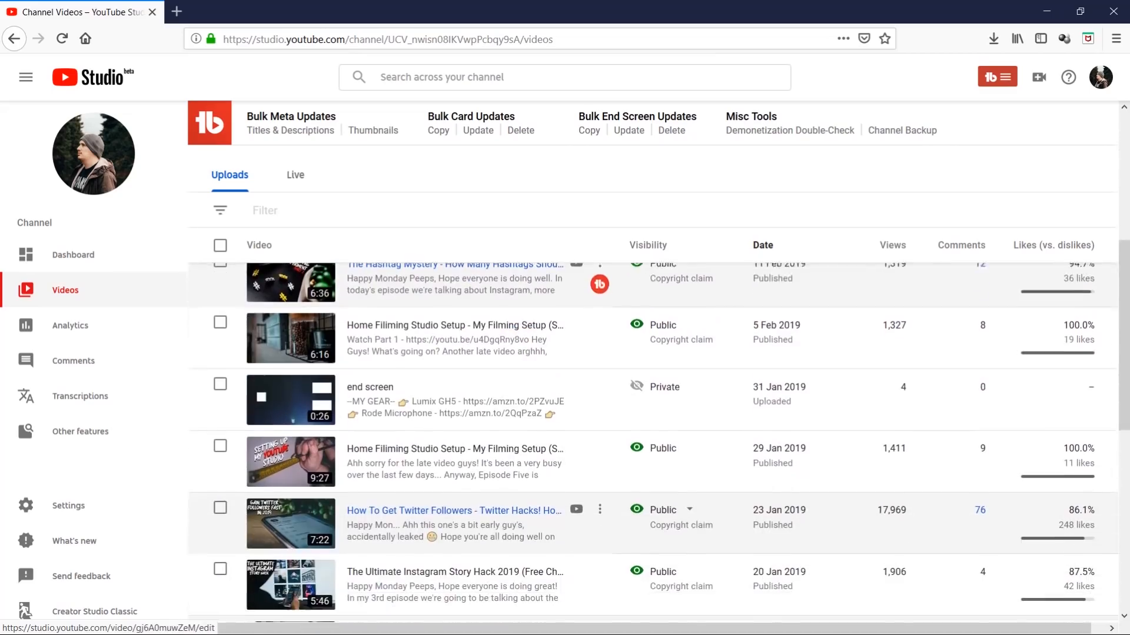
pyautogui.scroll(-3)
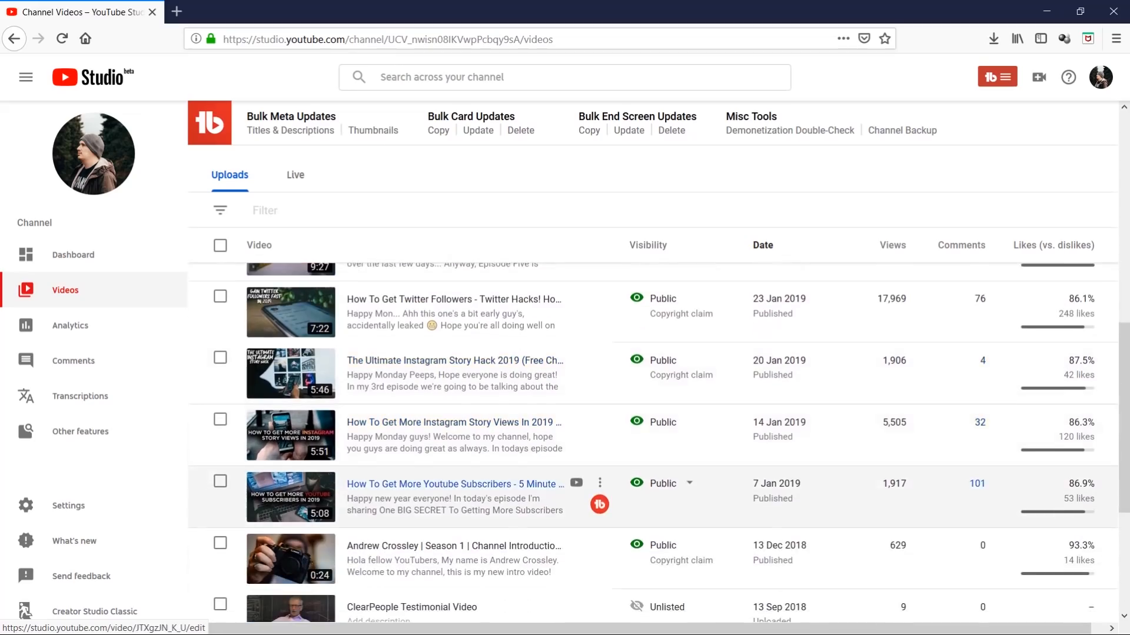